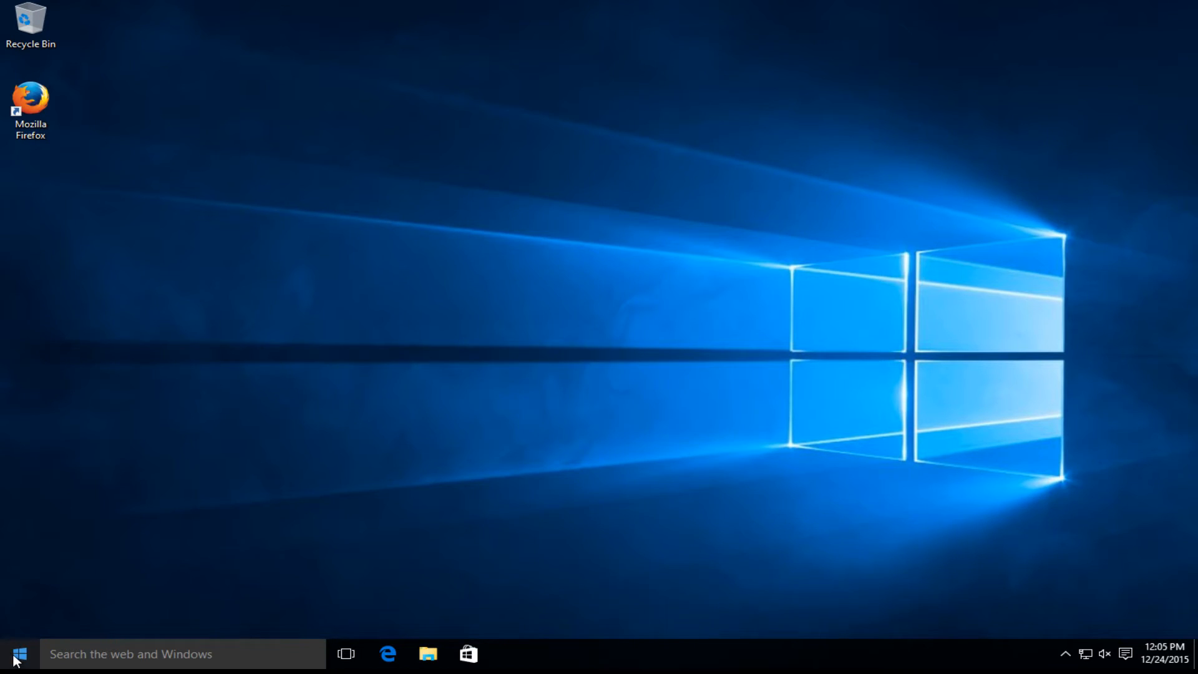
# Search Start for Power Options and reach the 'Choose what the power button does' page
pyautogui.click(17, 654)
pyautogui.write('power options')
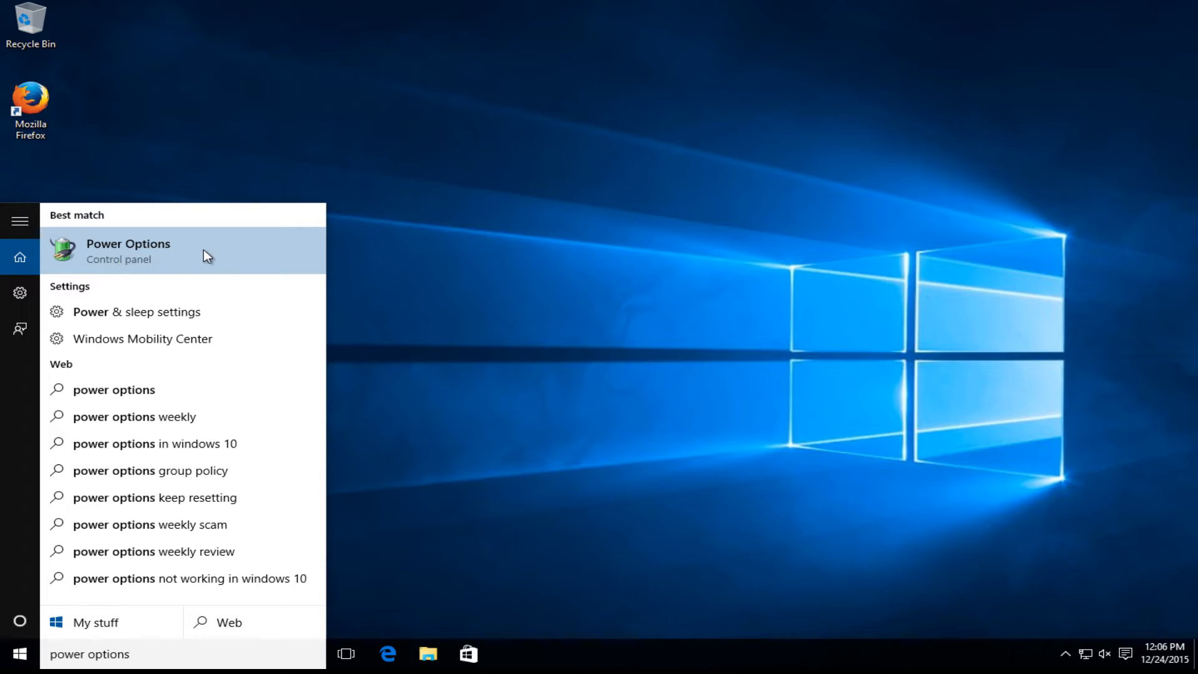
pyautogui.click(129, 250)
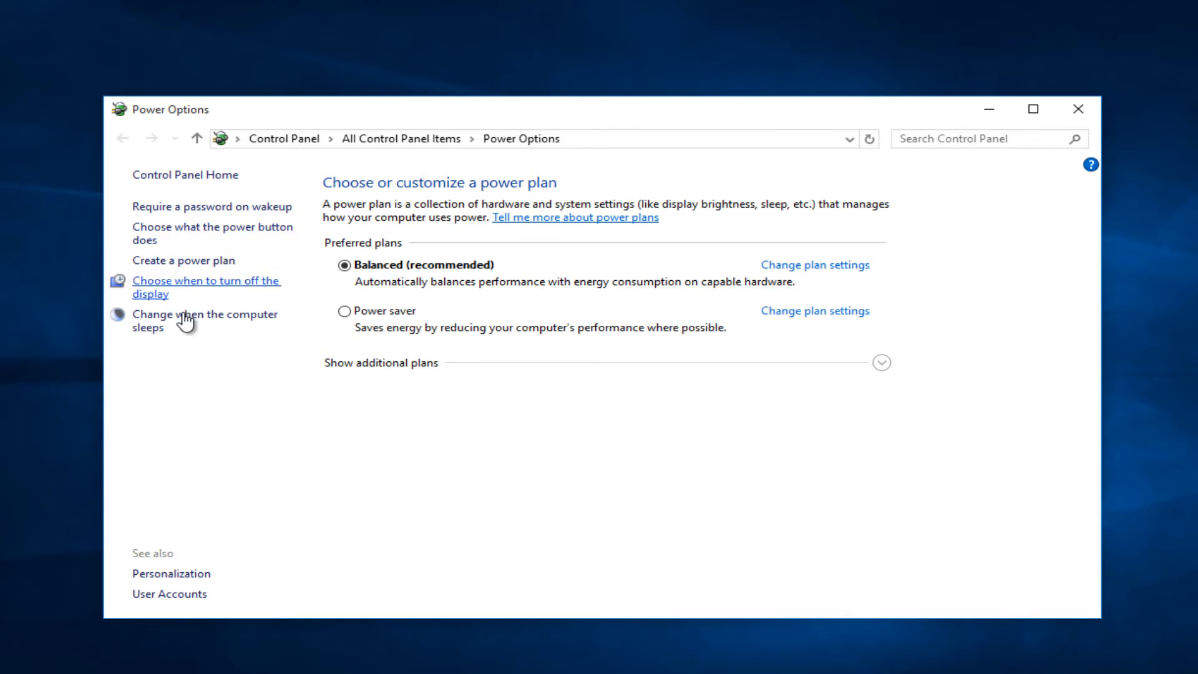
pyautogui.moveTo(167, 247)
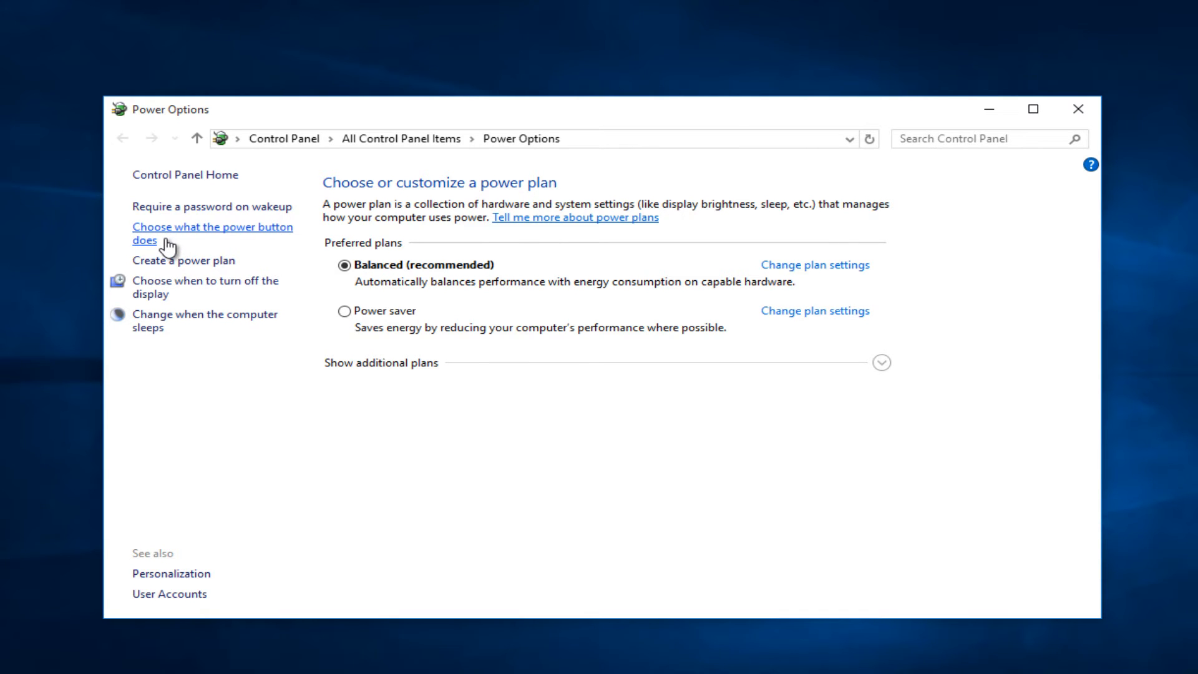
pyautogui.click(212, 234)
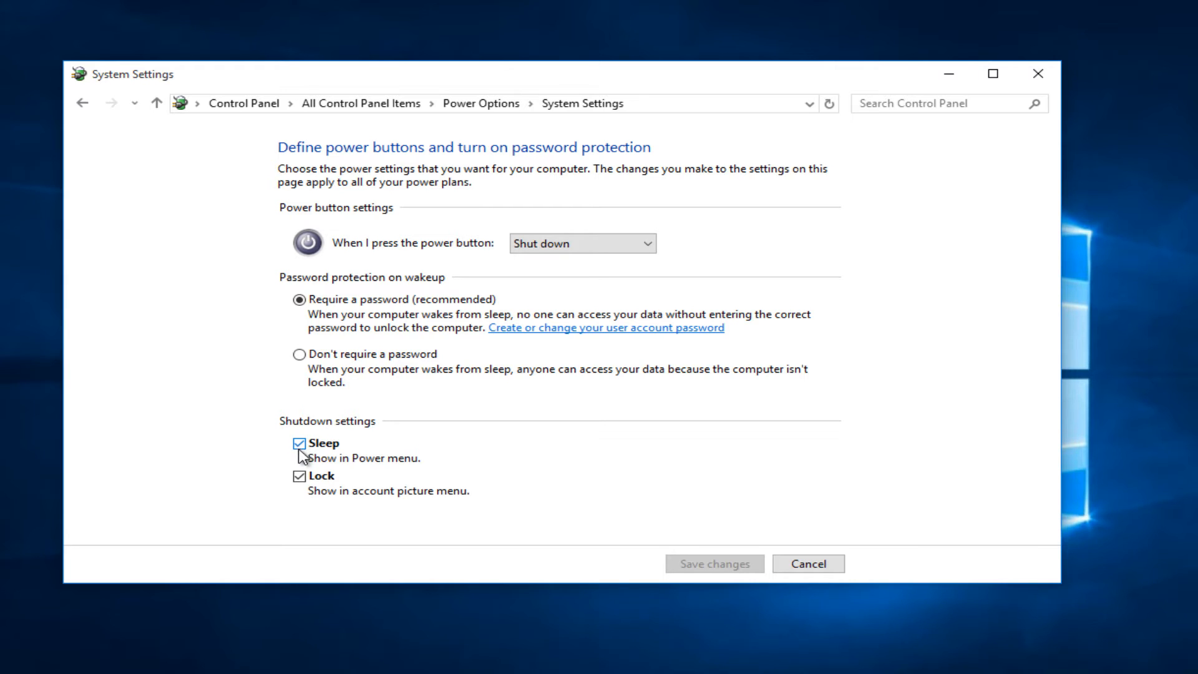
pyautogui.moveTo(313, 476)
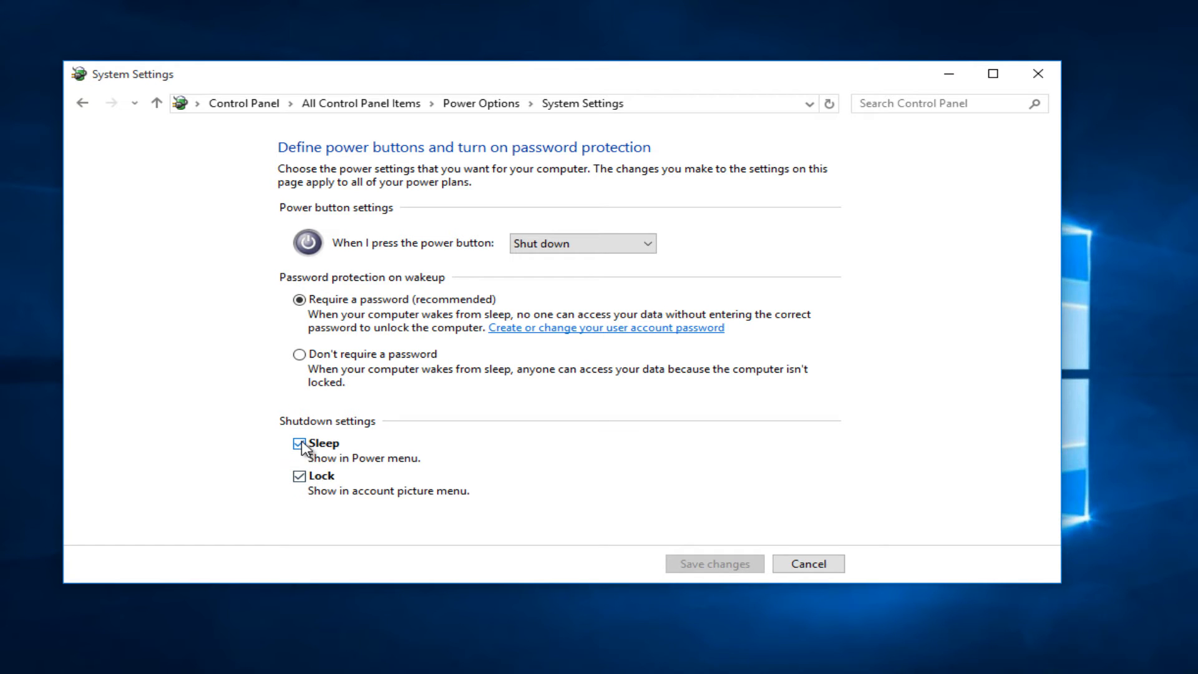
# Uncheck Sleep under Shutdown settings, save changes, and close Power Options
pyautogui.click(299, 443)
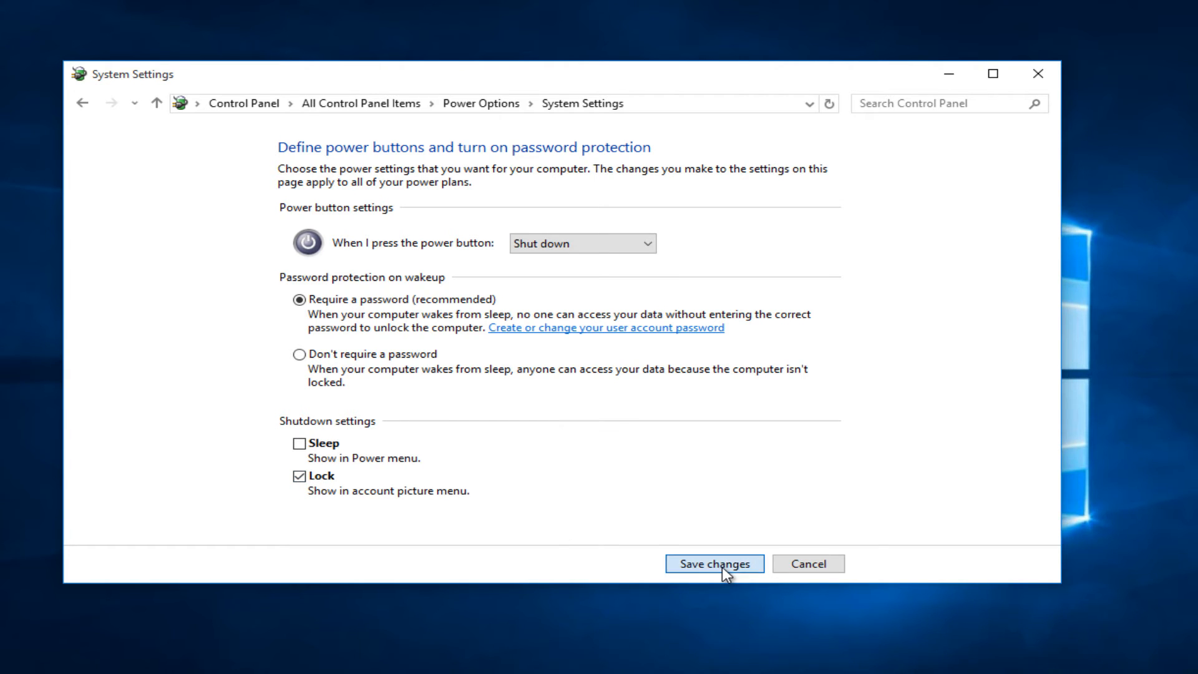
pyautogui.click(714, 563)
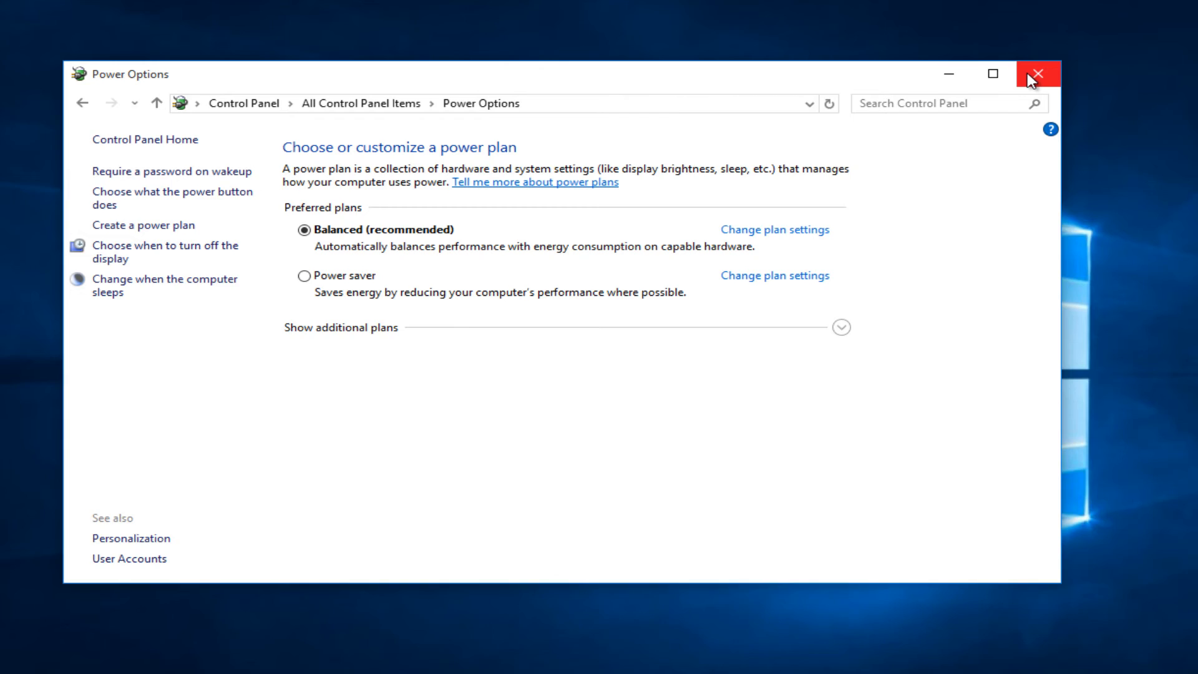
pyautogui.click(1037, 73)
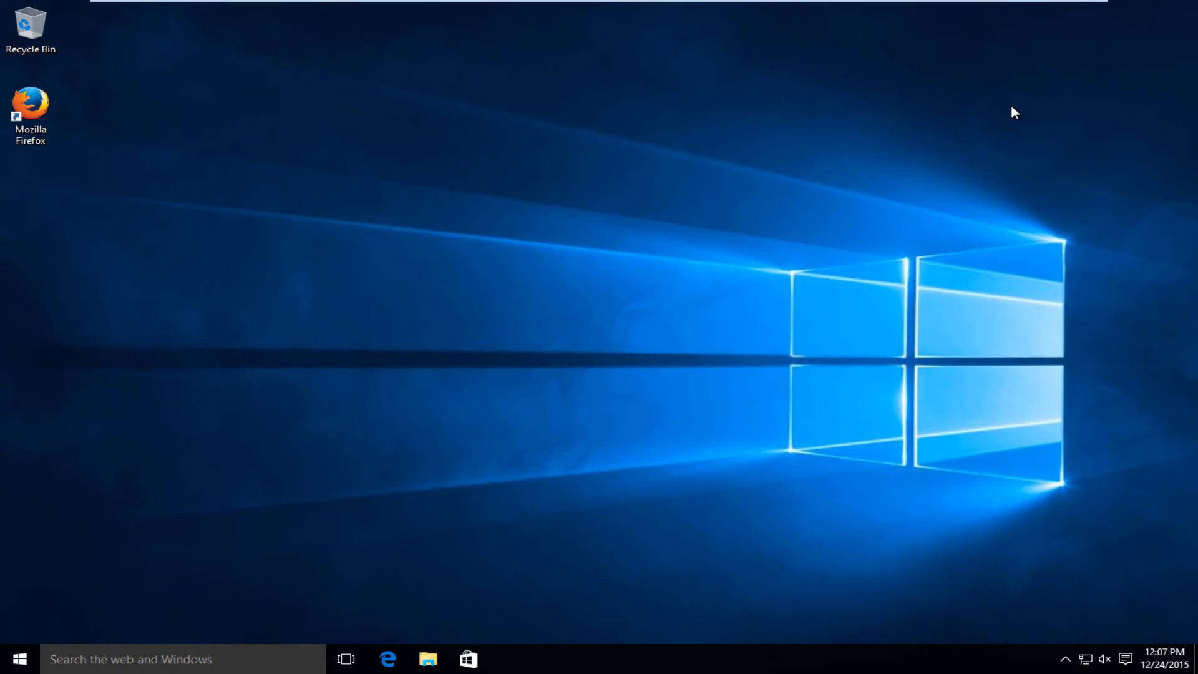
# Search Start for 'system', reach the System page and its Advanced system settings
pyautogui.click(18, 658)
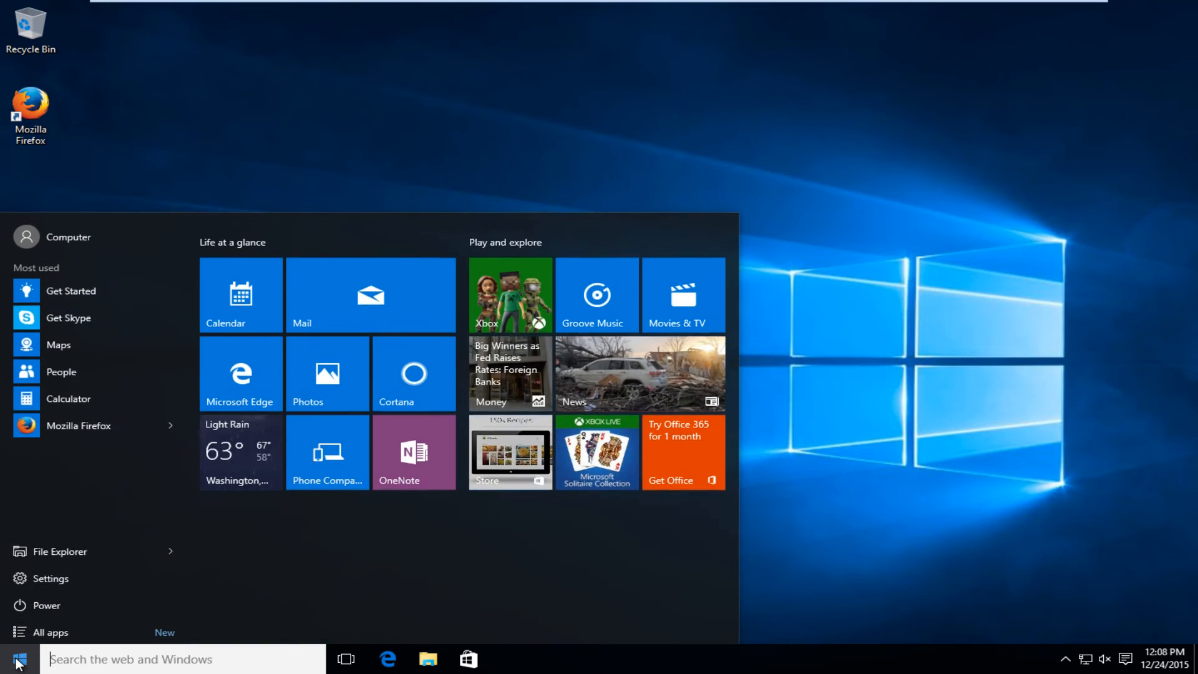
pyautogui.write('system')
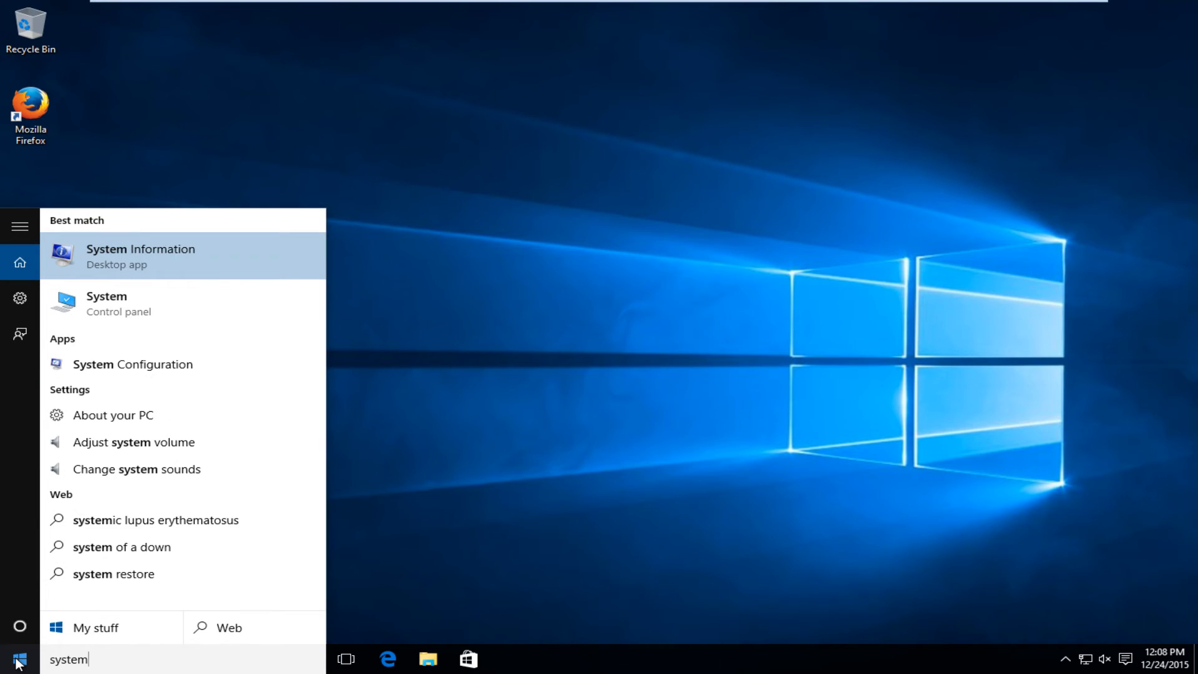
pyautogui.moveTo(107, 304)
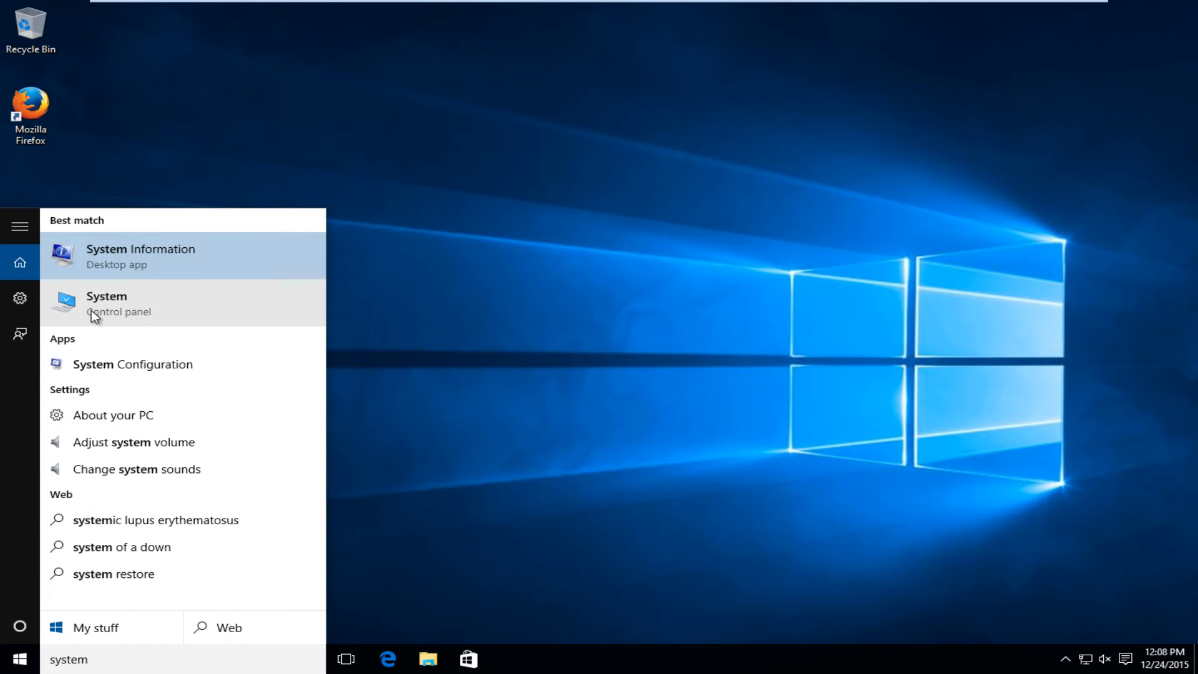
pyautogui.click(107, 302)
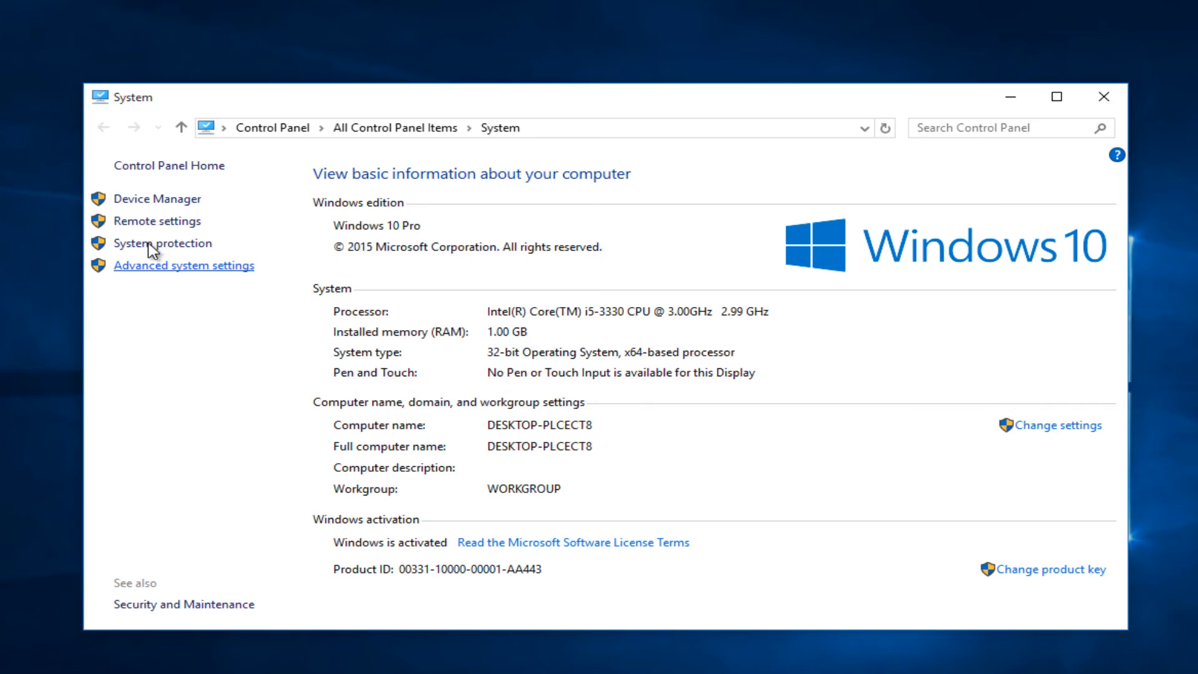
pyautogui.click(184, 264)
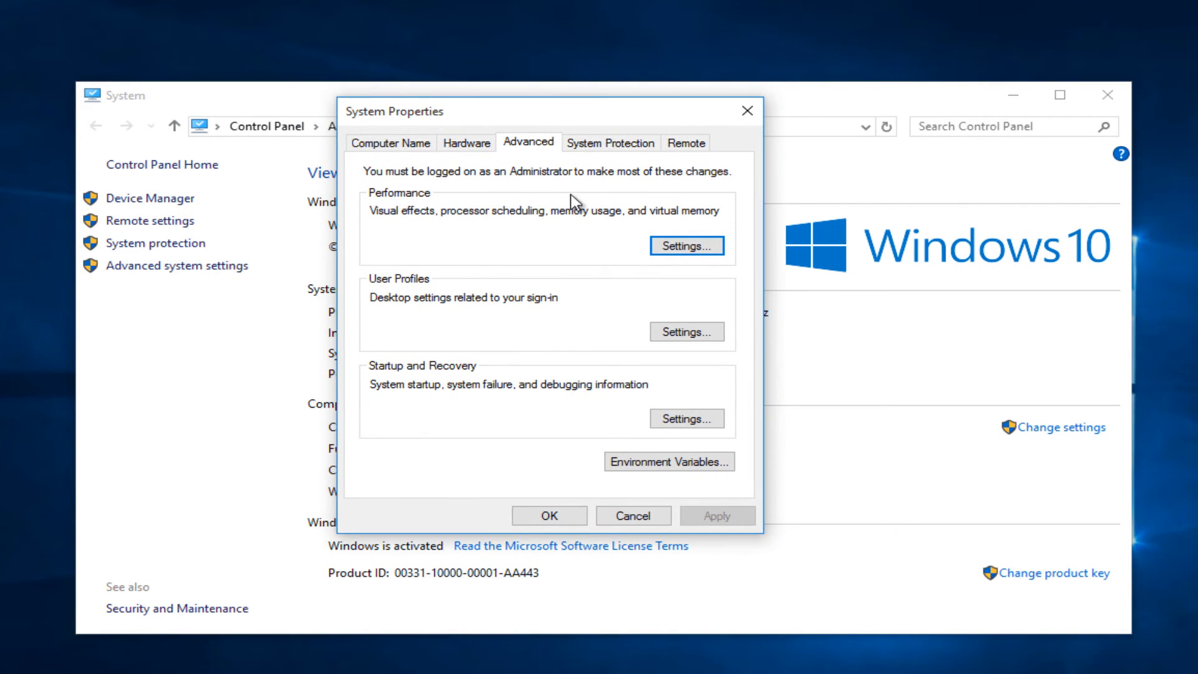
pyautogui.moveTo(584, 293)
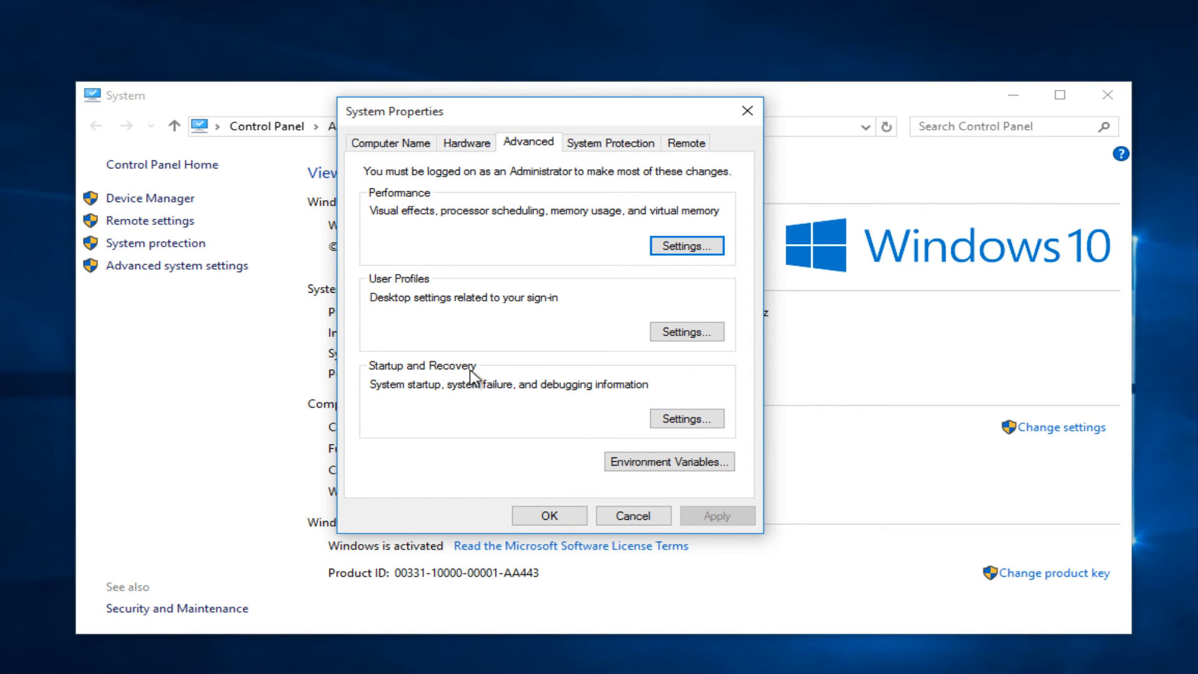
# Reach Startup and Recovery settings from the System Properties Advanced tab
pyautogui.click(686, 418)
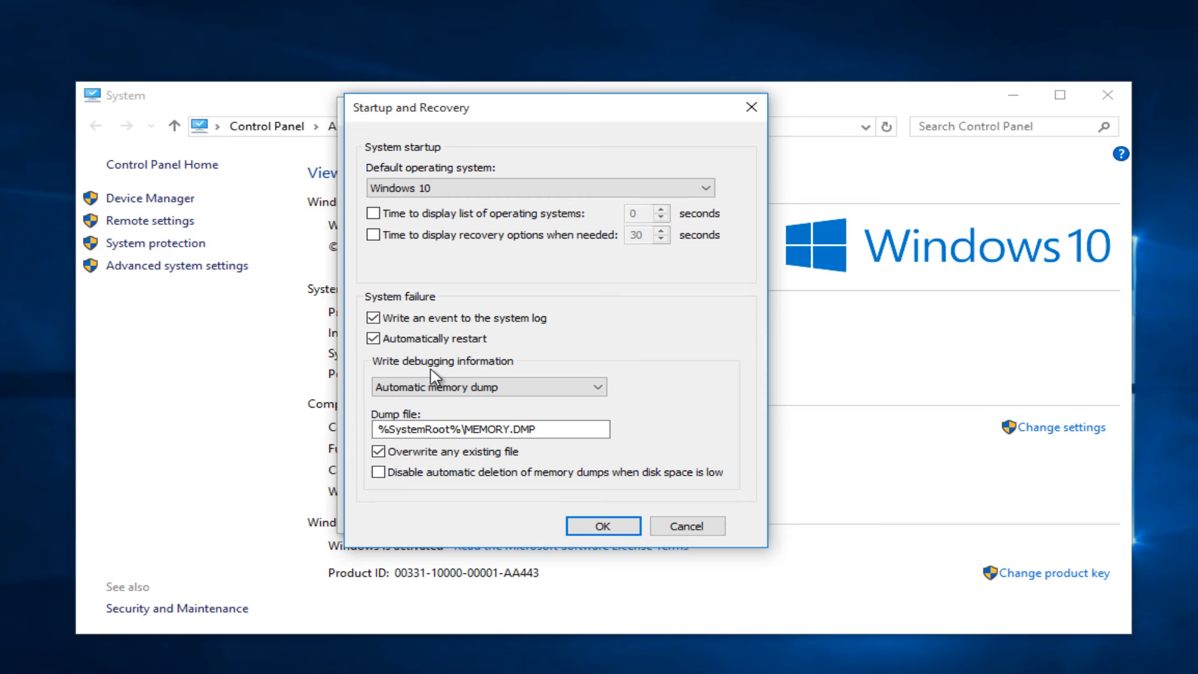
# Set debugging information to Small memory dump (128 KB), confirm, and cancel System Properties
pyautogui.click(489, 387)
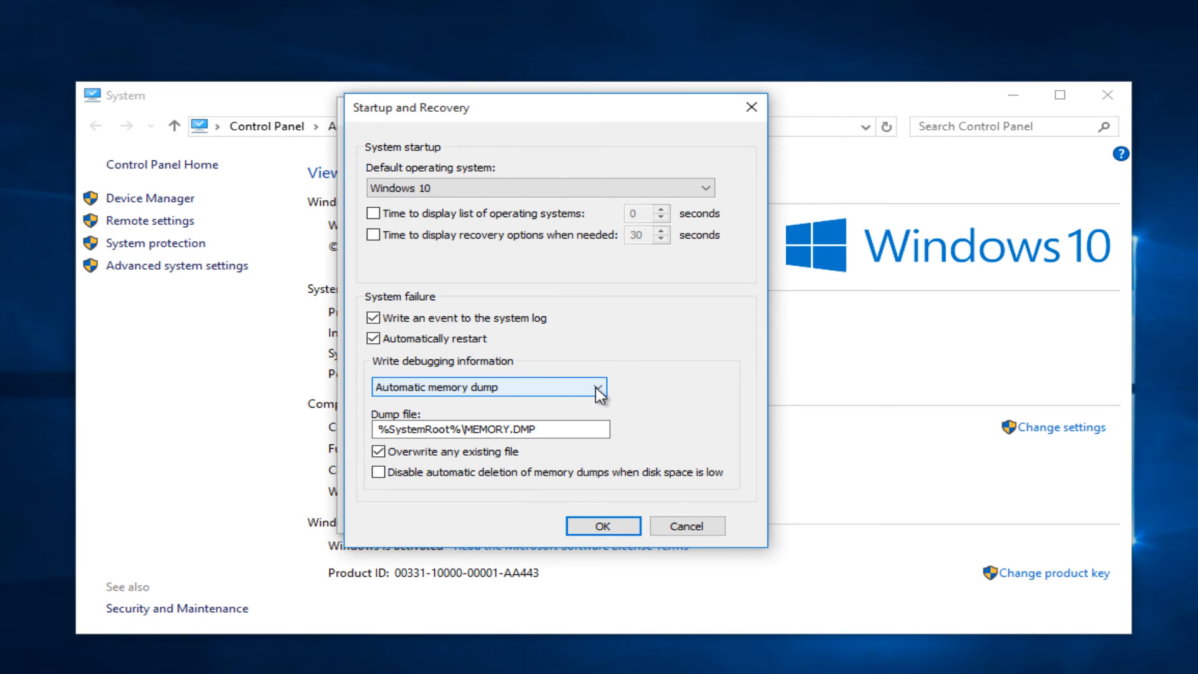
pyautogui.click(598, 385)
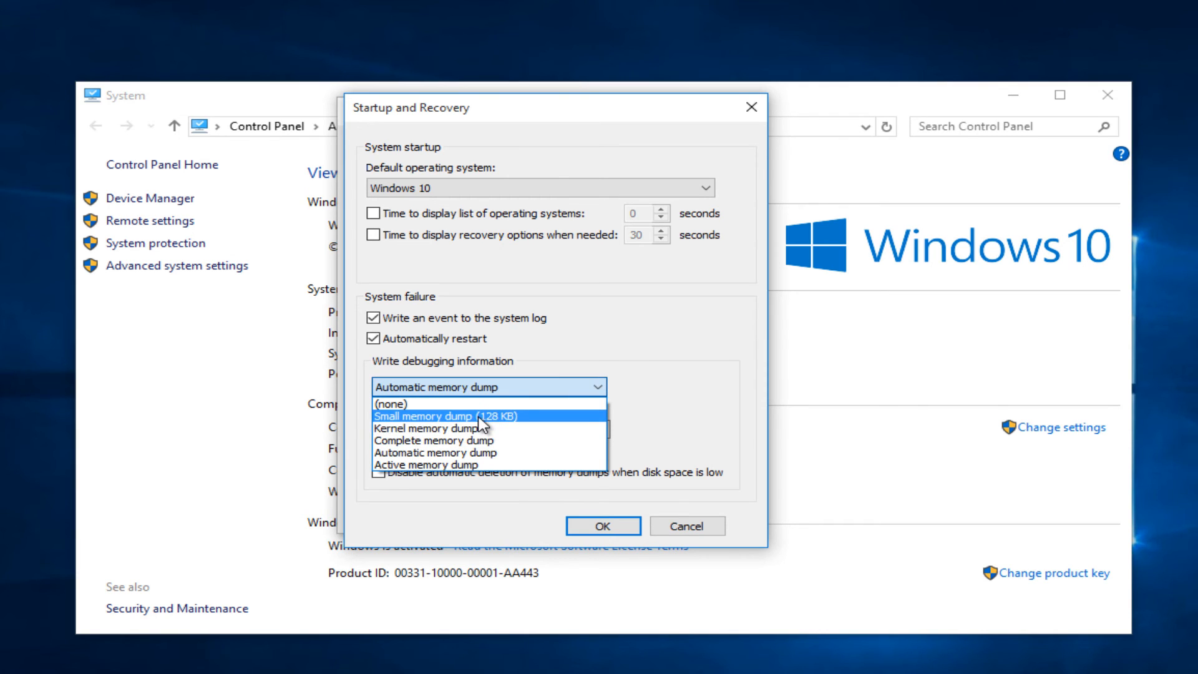
pyautogui.click(446, 415)
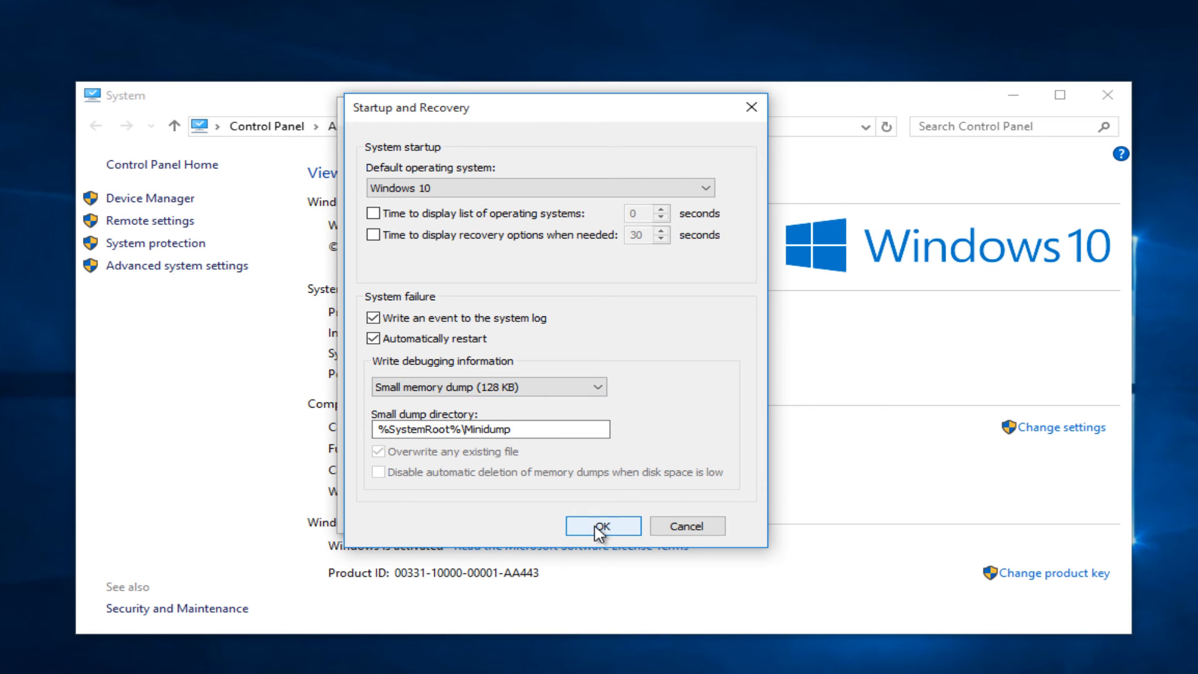
pyautogui.click(601, 525)
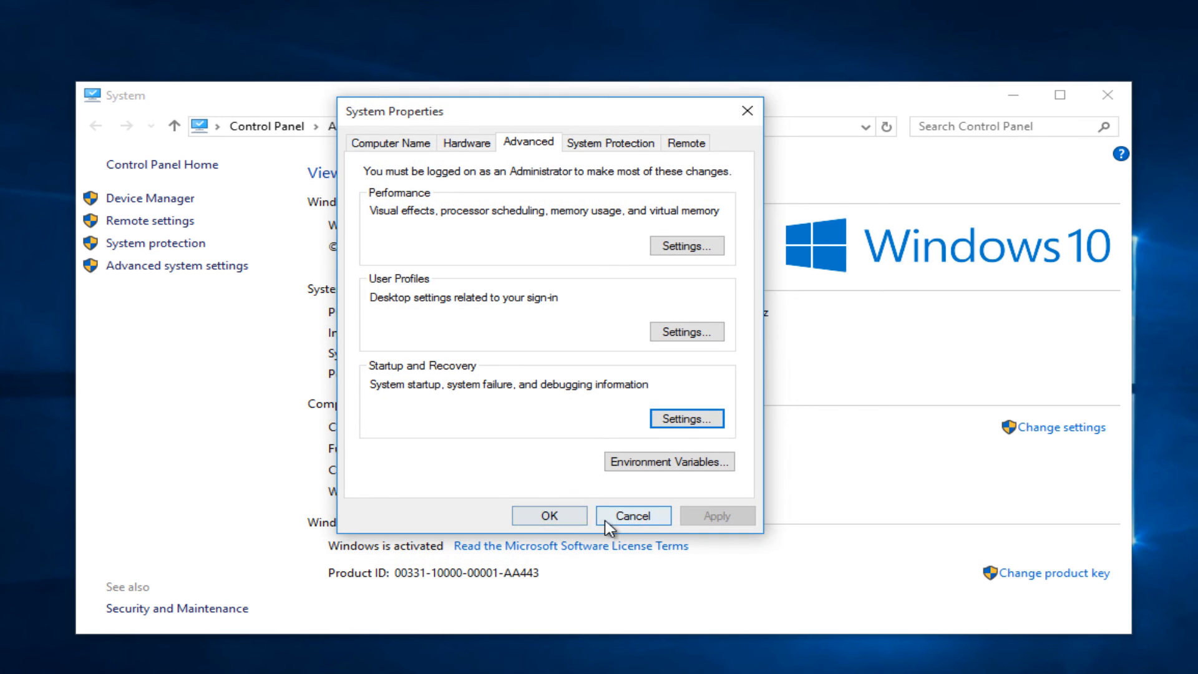
pyautogui.click(632, 515)
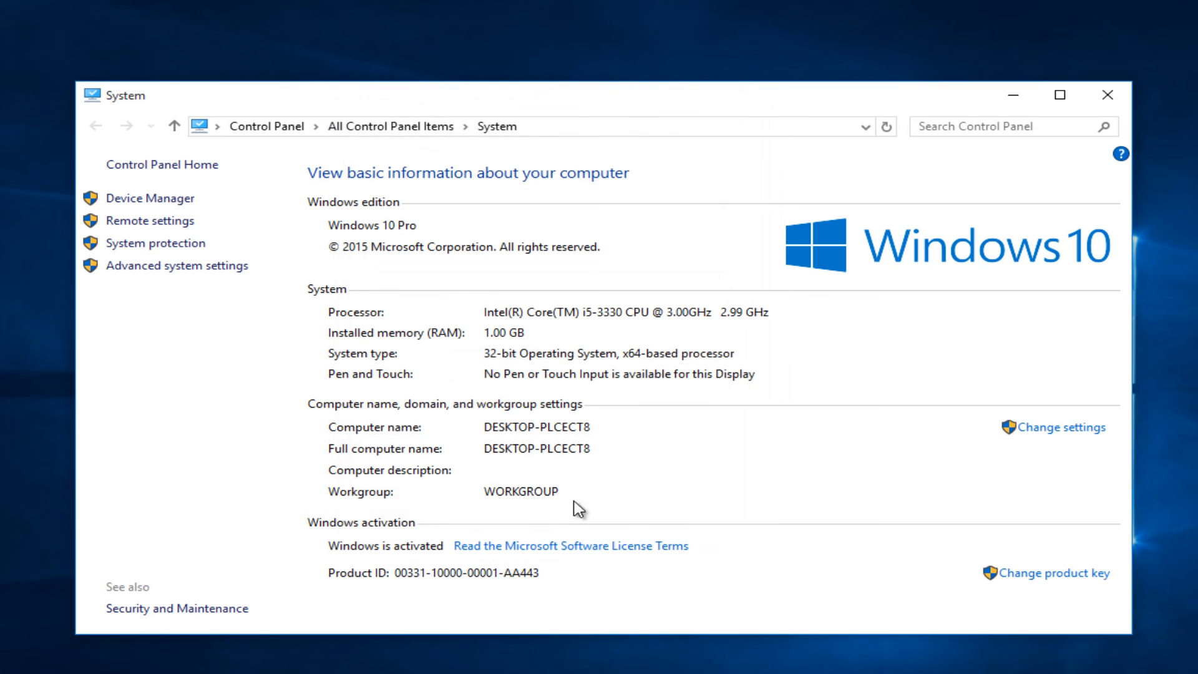